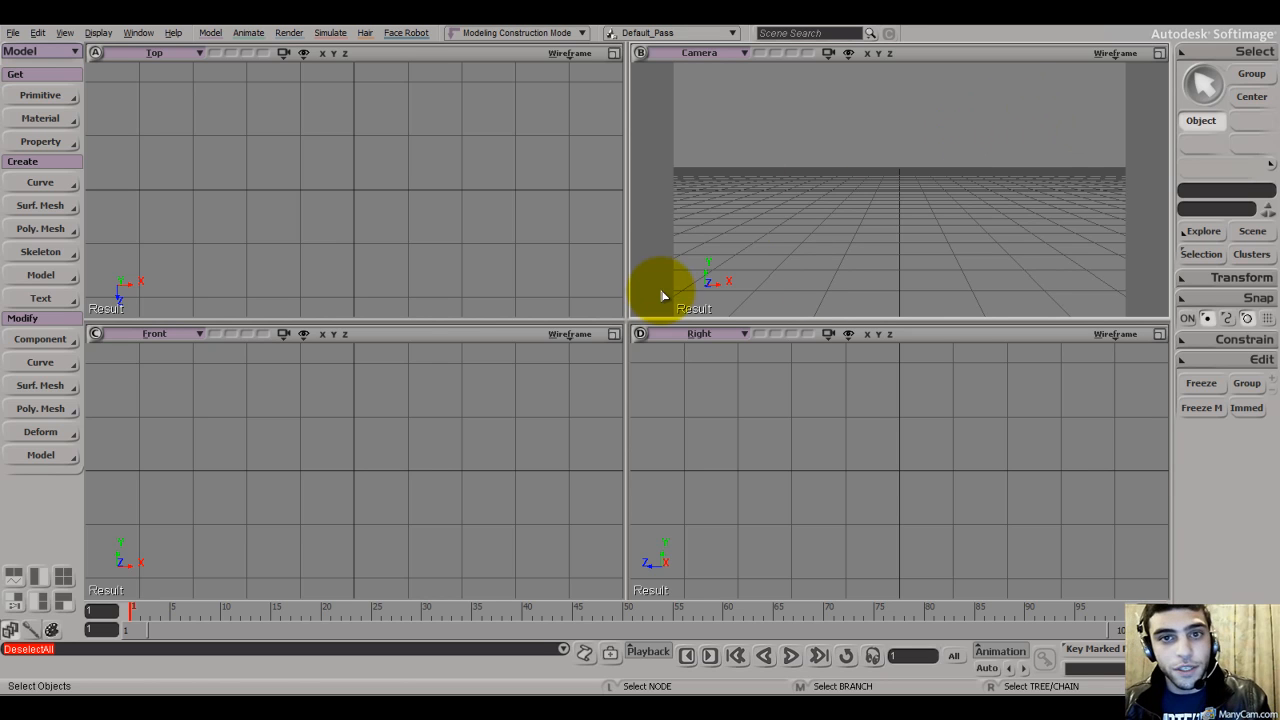
pyautogui.moveTo(618, 432)
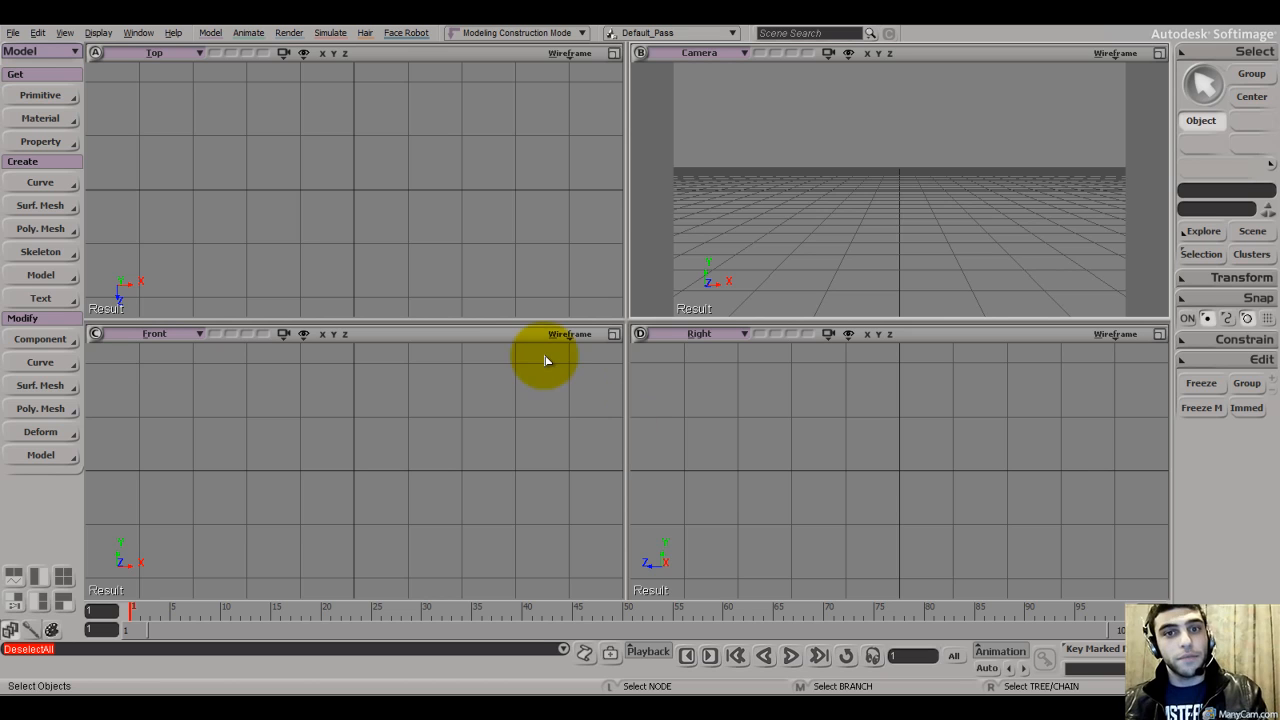
pyautogui.moveTo(780, 218)
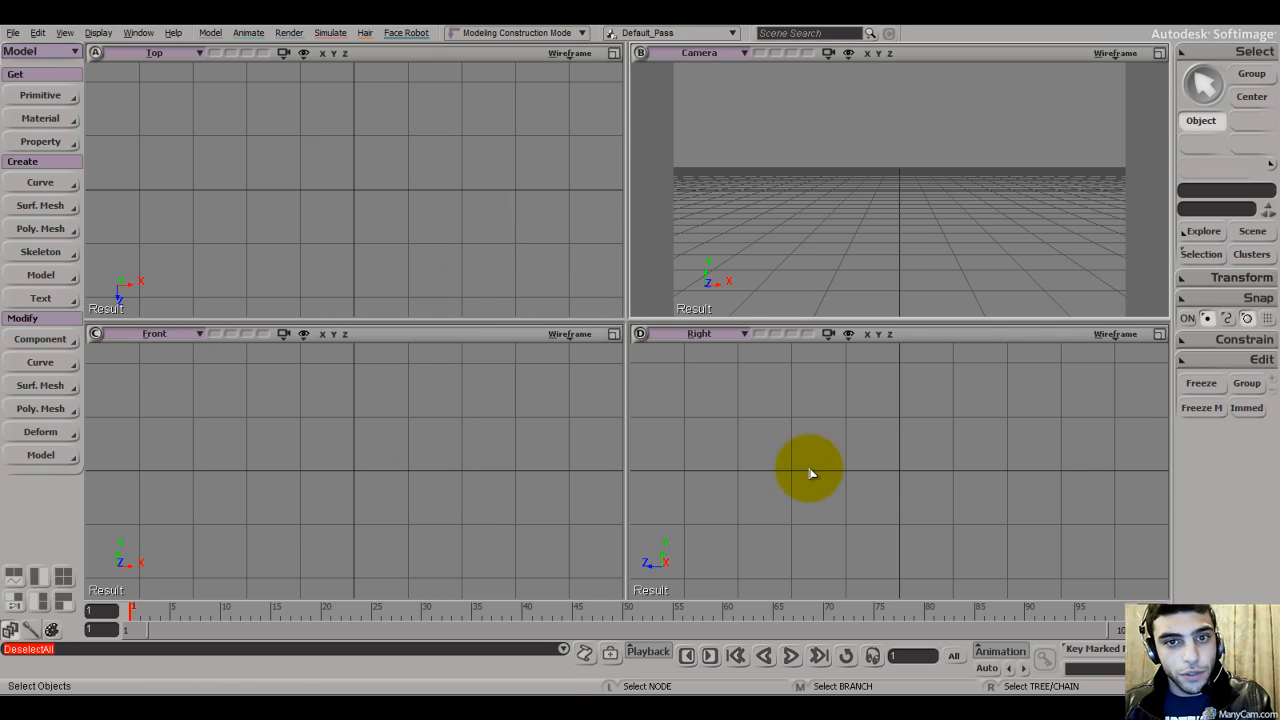
pyautogui.moveTo(880, 168)
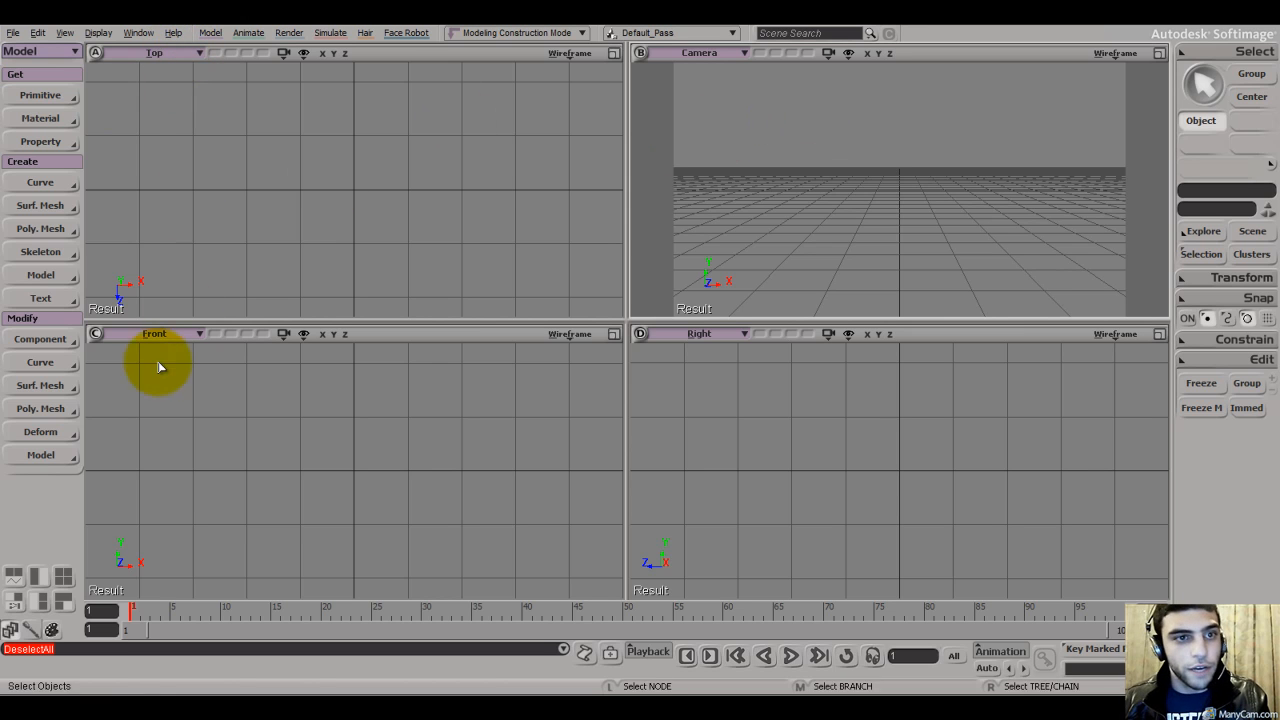
pyautogui.moveTo(500, 136)
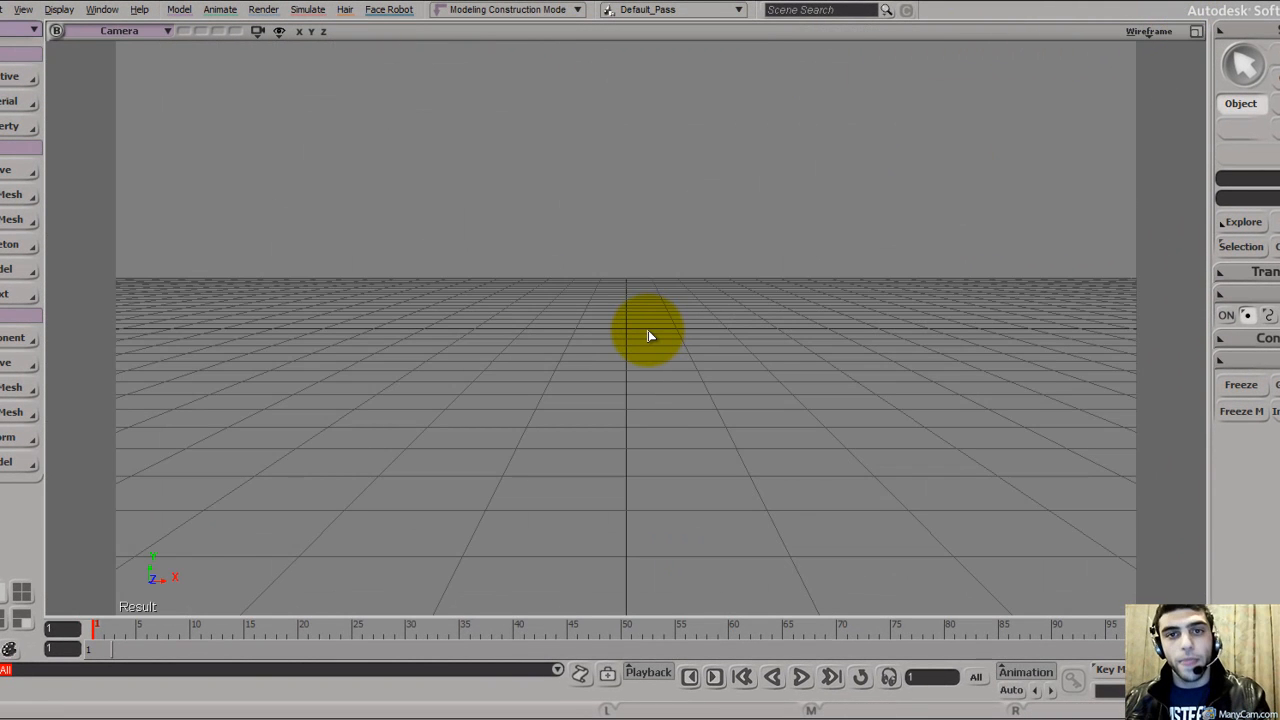
pyautogui.moveTo(724, 310)
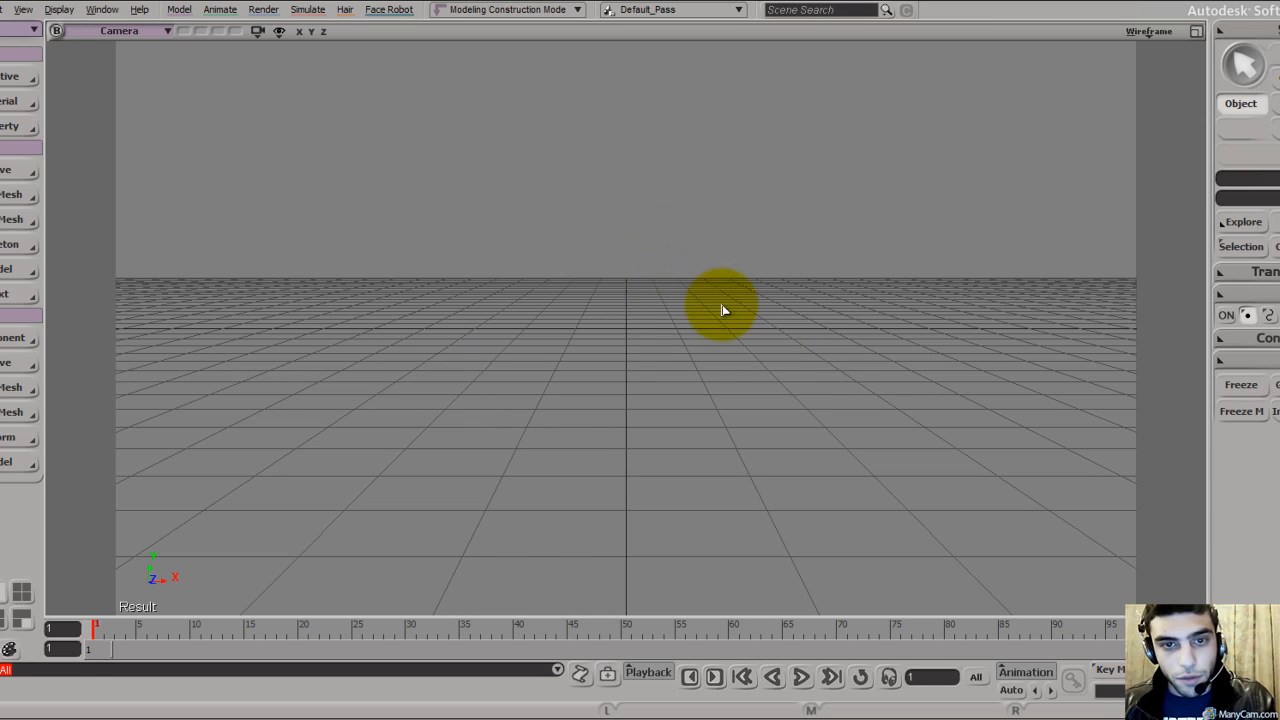
pyautogui.moveTo(676, 316)
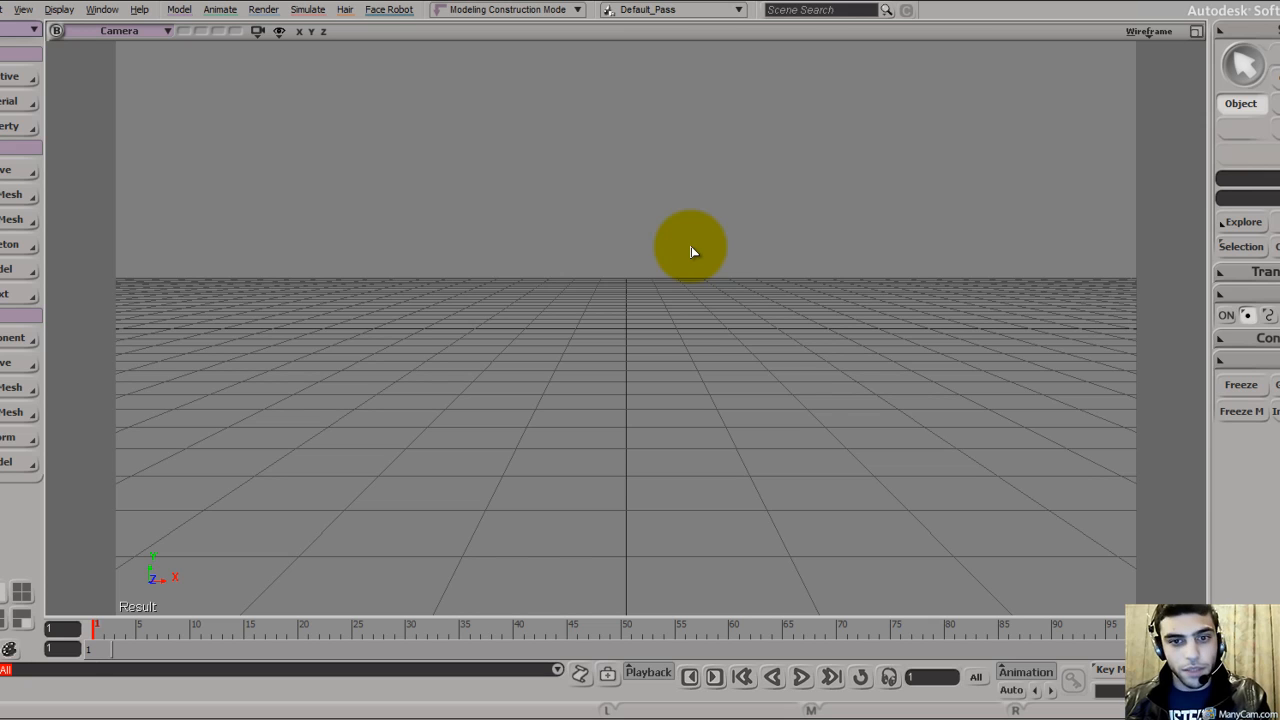
# Maximize the Camera viewport so the empty grid fills the workspace.
pyautogui.moveTo(690, 248); pyautogui.dragTo(700, 302)
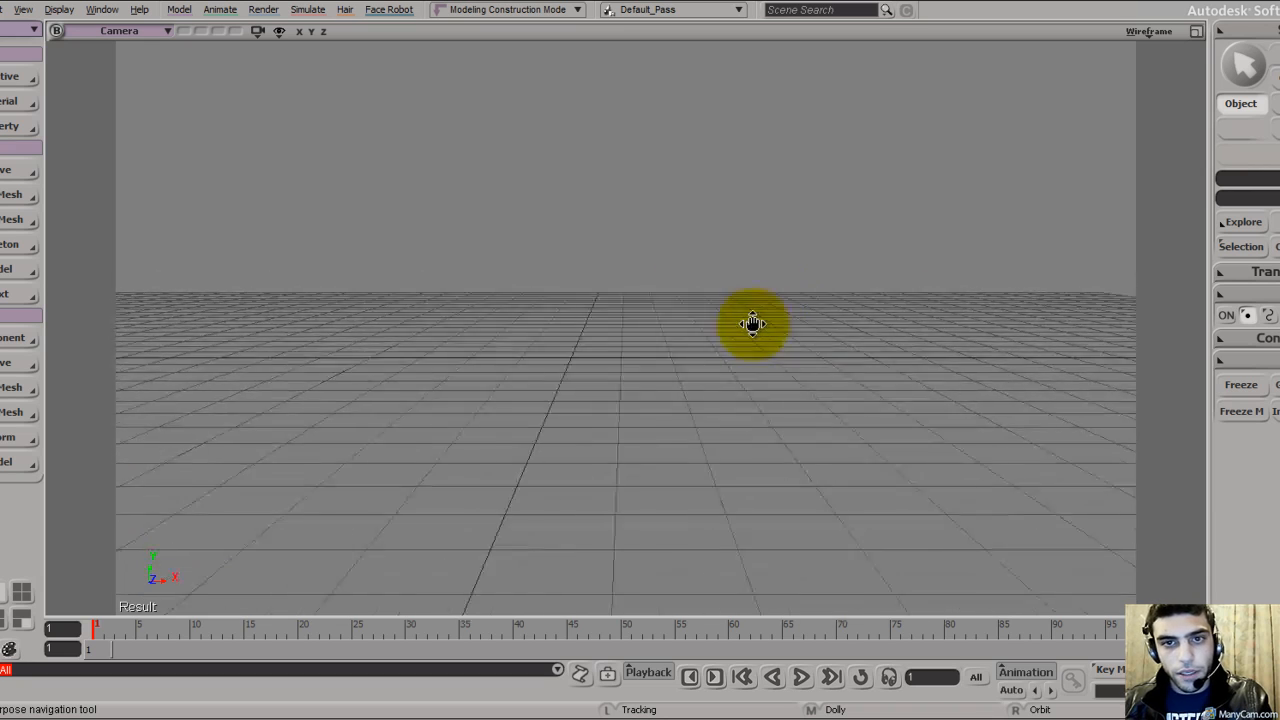
# Orbit the camera to an angled overhead view looking down across the grid floor.
pyautogui.moveTo(752, 324); pyautogui.dragTo(662, 398)
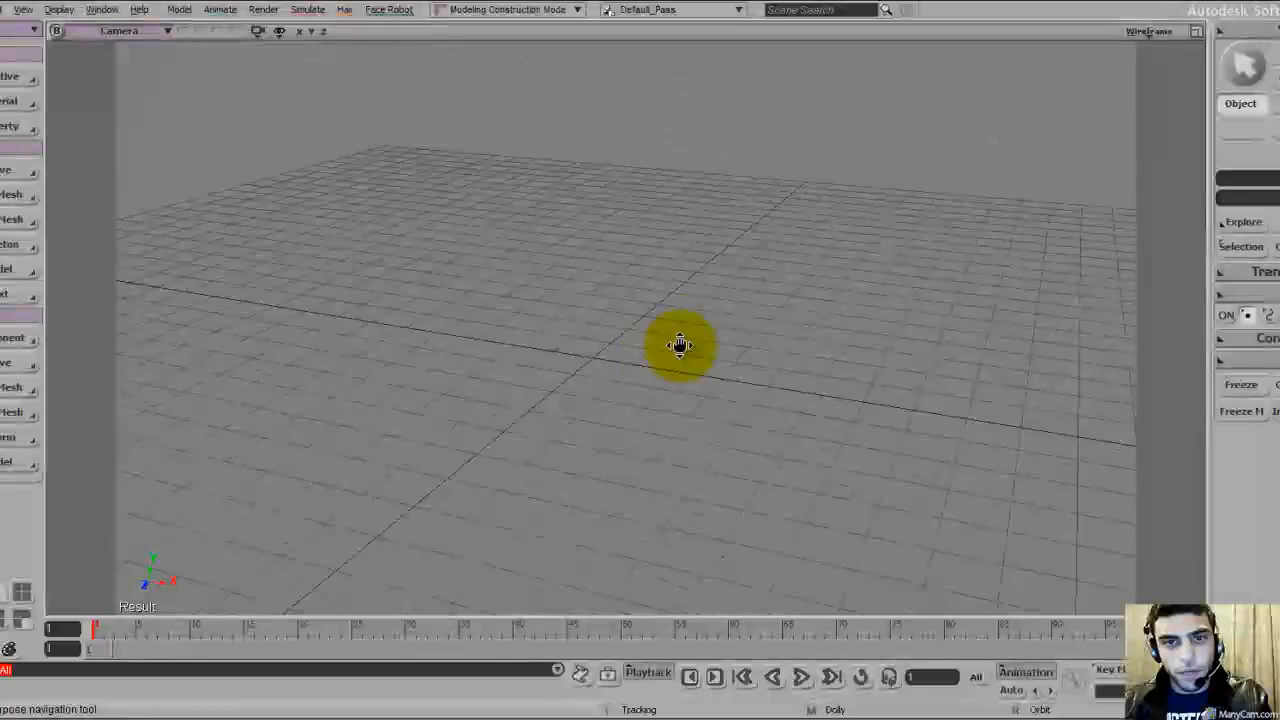
pyautogui.moveTo(680, 344); pyautogui.dragTo(790, 436)
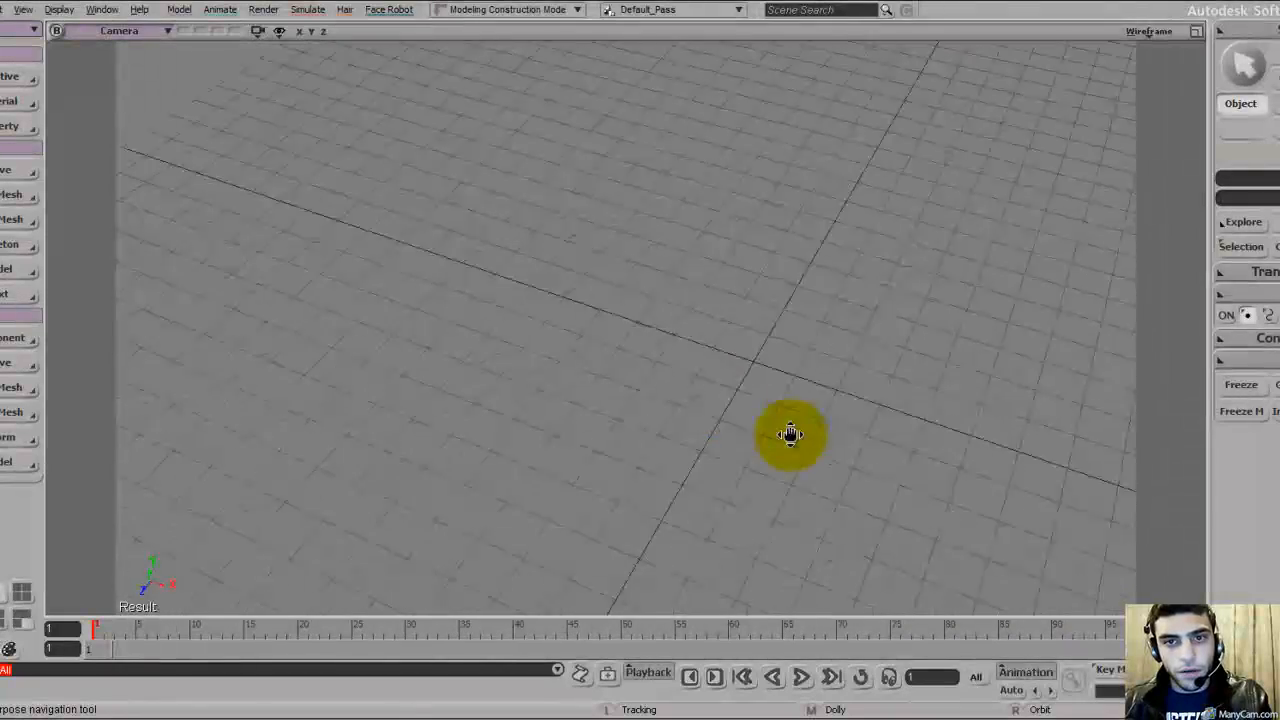
pyautogui.moveTo(790, 436); pyautogui.dragTo(624, 400)
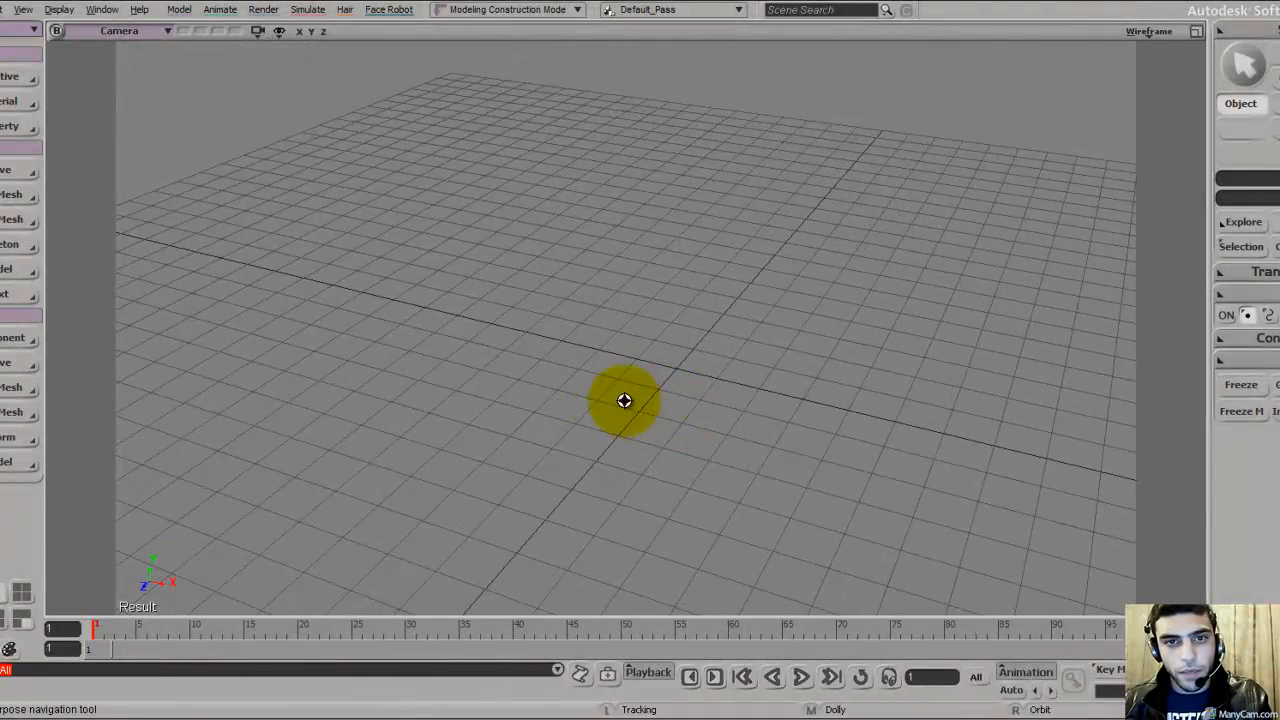
pyautogui.moveTo(624, 400); pyautogui.dragTo(702, 360)
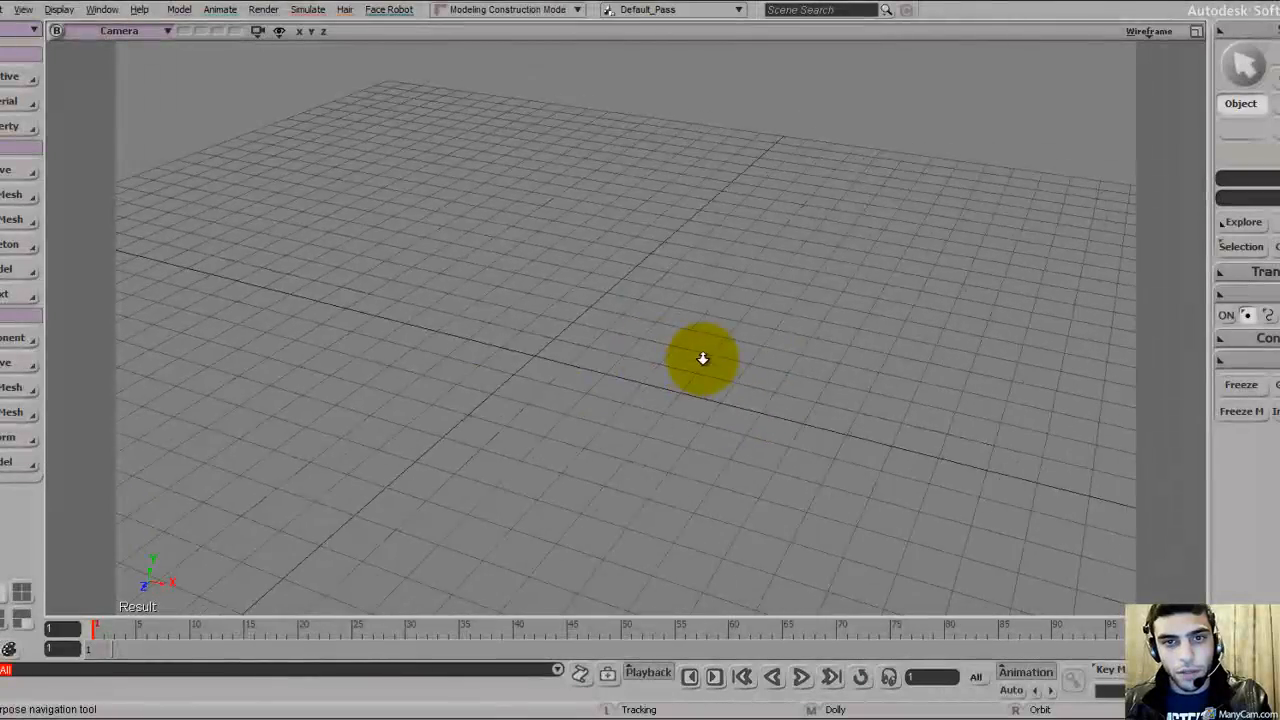
pyautogui.moveTo(702, 360); pyautogui.dragTo(698, 396)
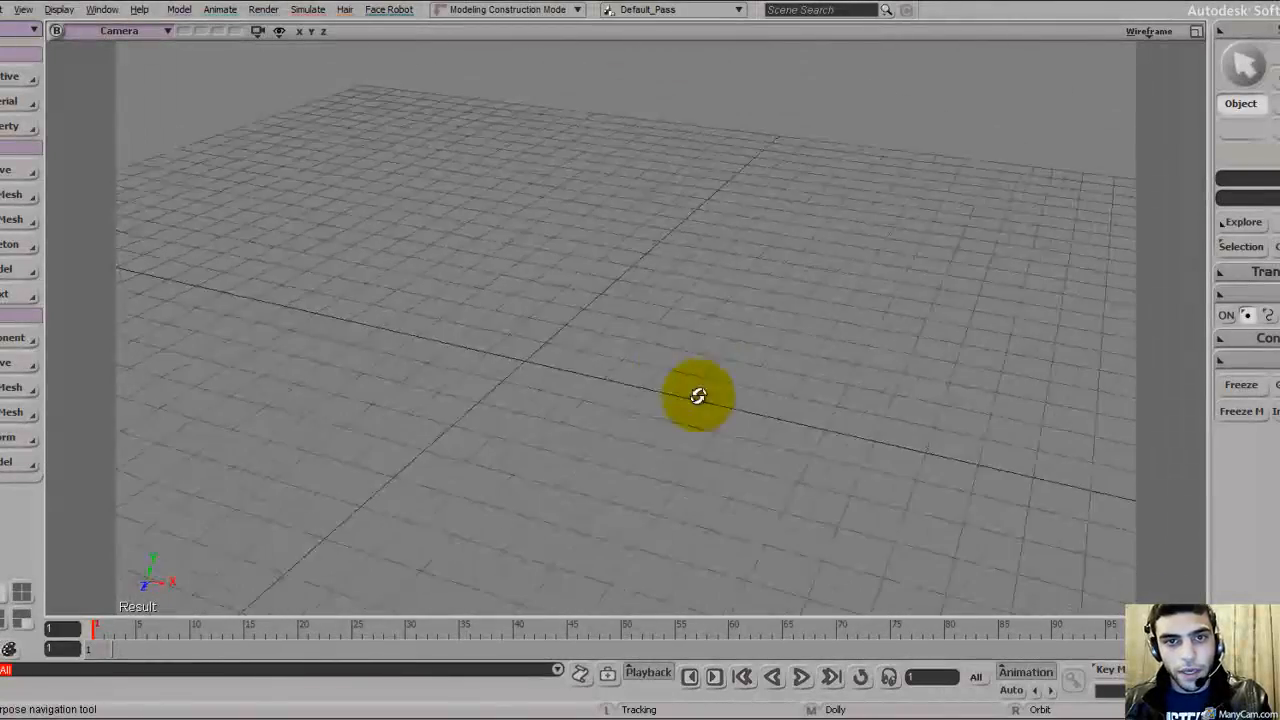
pyautogui.click(12, 76)
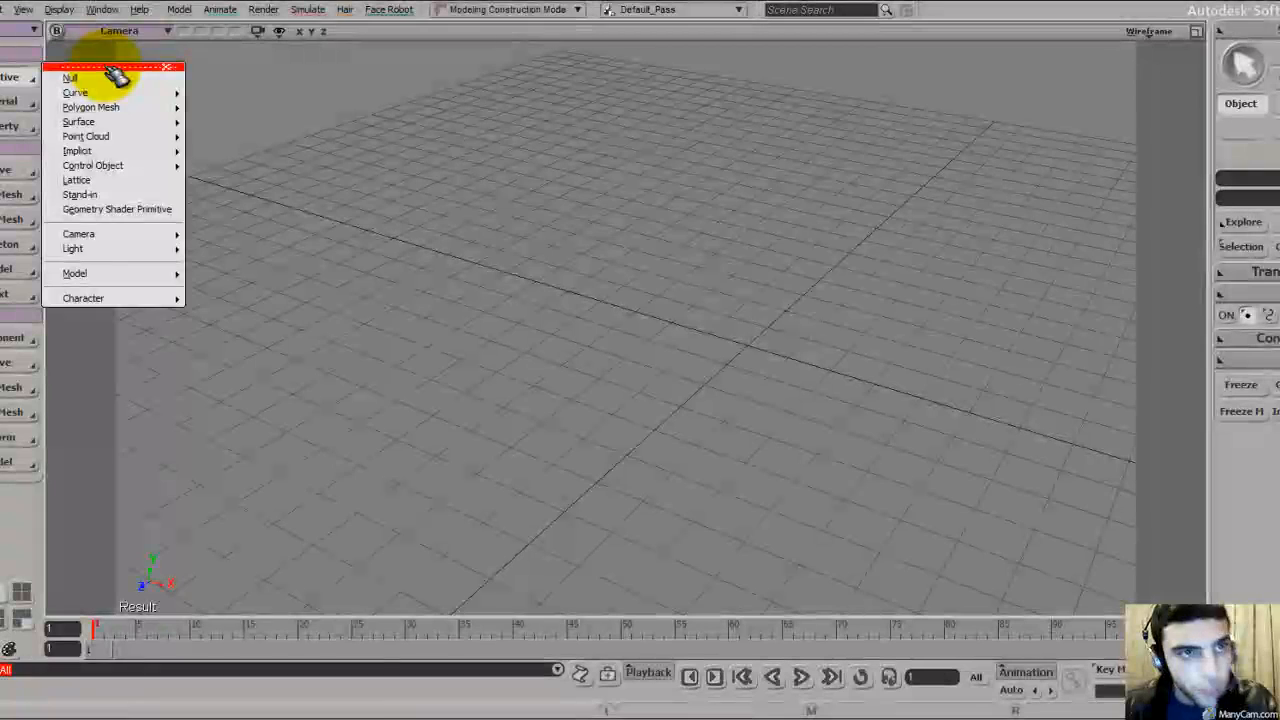
# Browse the Get > Primitive > Polygon Mesh list of shapes toward choosing a Cube.
pyautogui.click(156, 56)
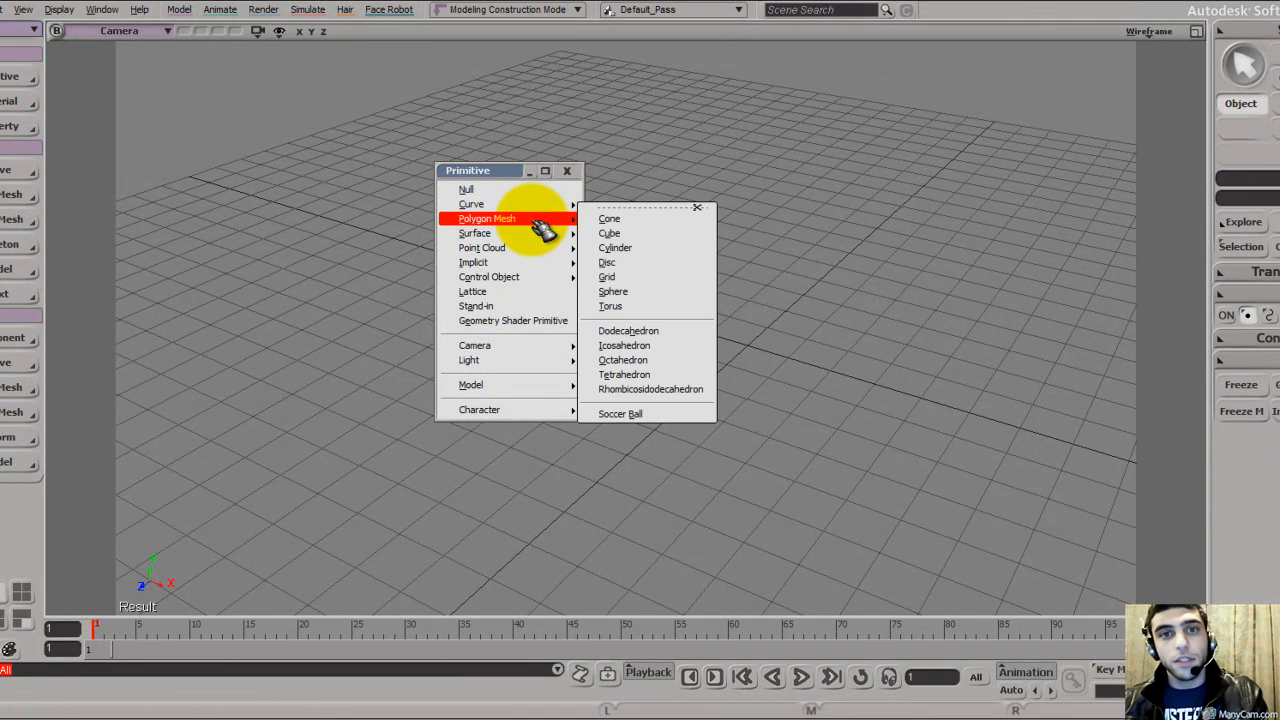
pyautogui.moveTo(644, 248)
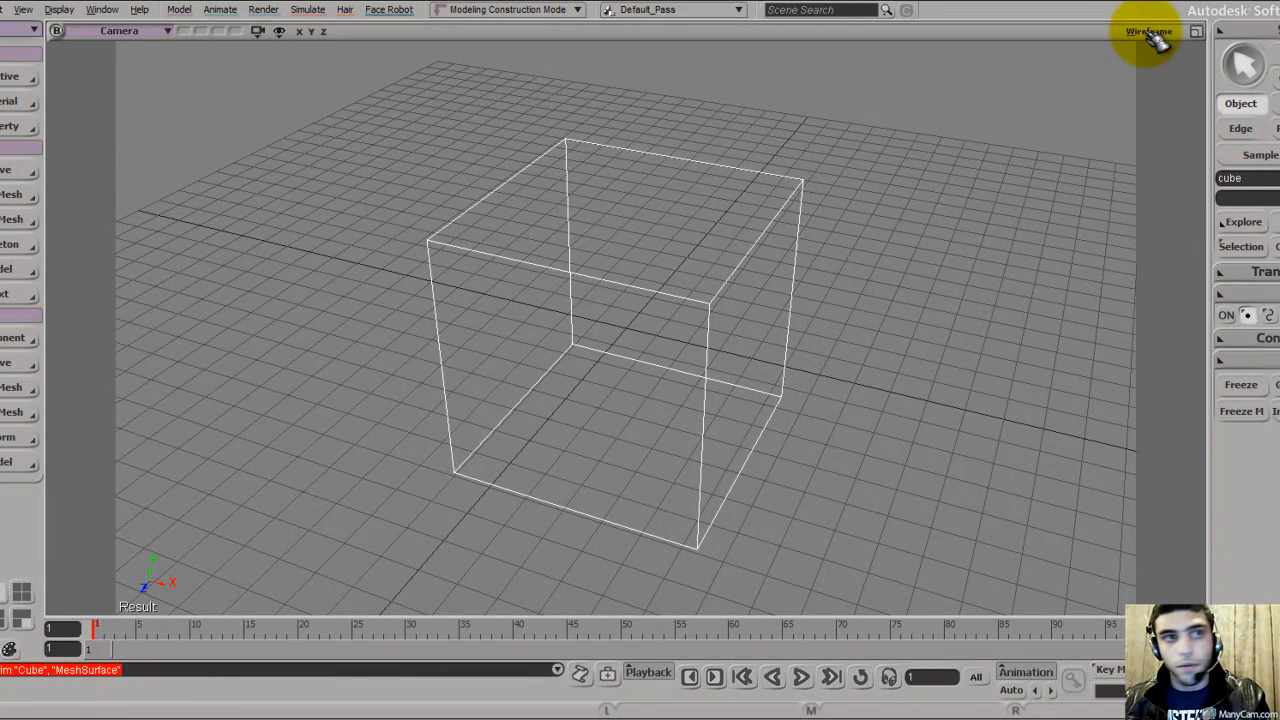
# Switch the Camera viewport display mode to Shaded so the cube appears solid.
pyautogui.click(1148, 30)
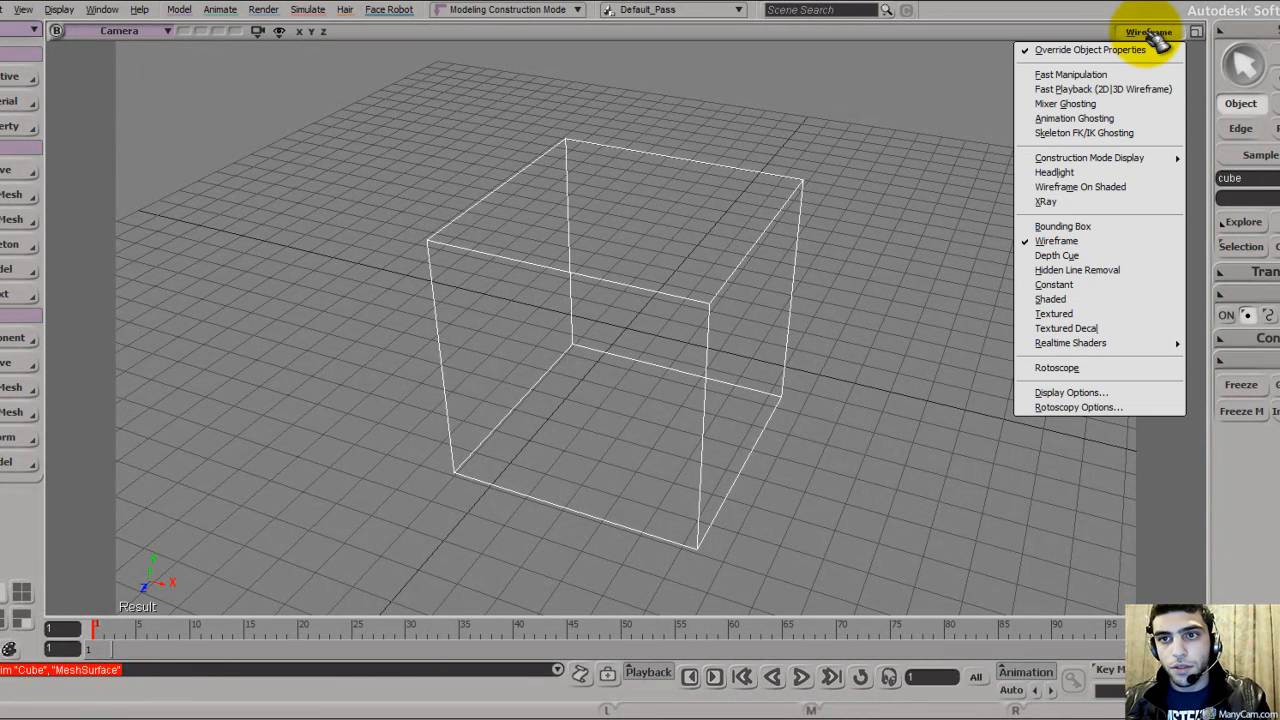
pyautogui.click(1050, 298)
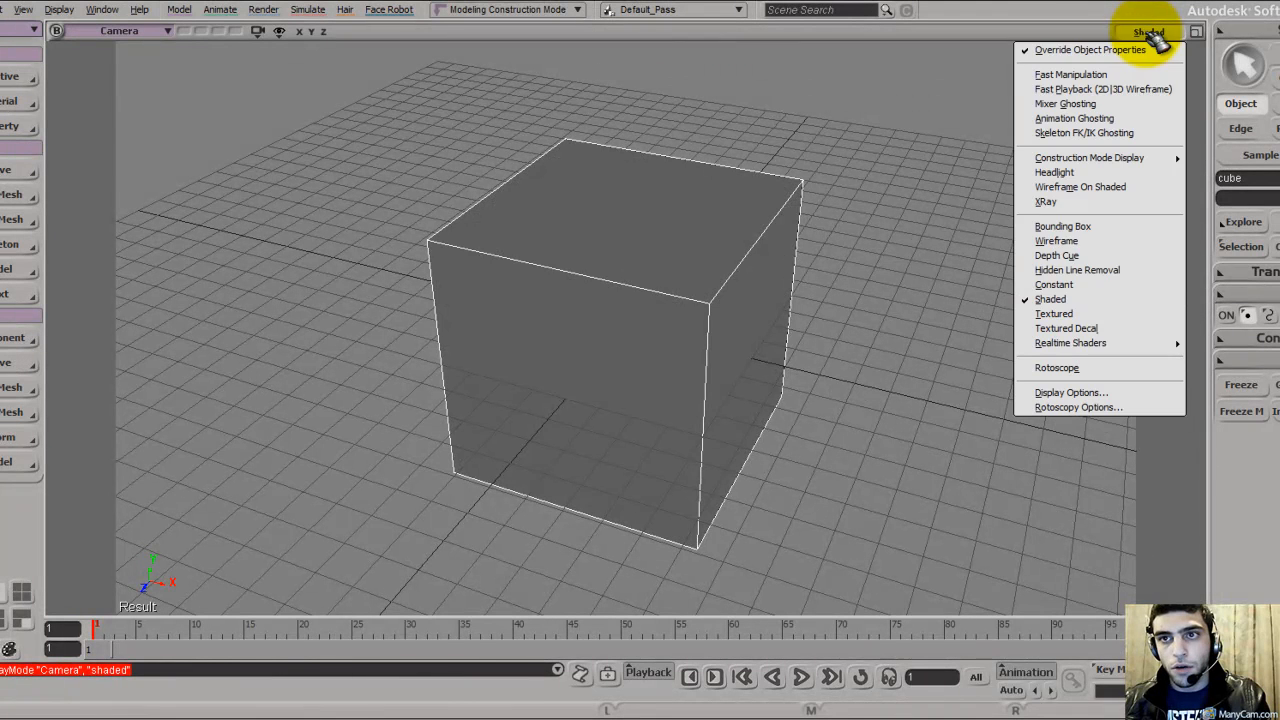
pyautogui.moveTo(1056, 304)
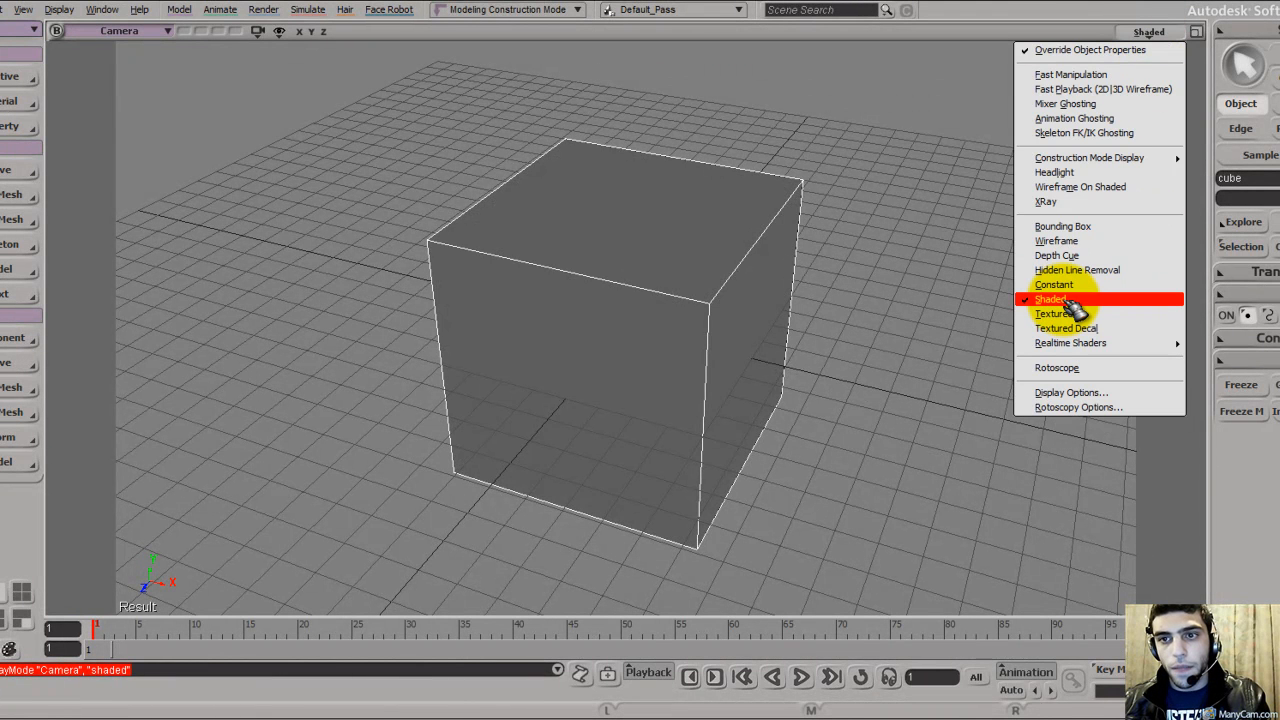
pyautogui.click(1048, 298)
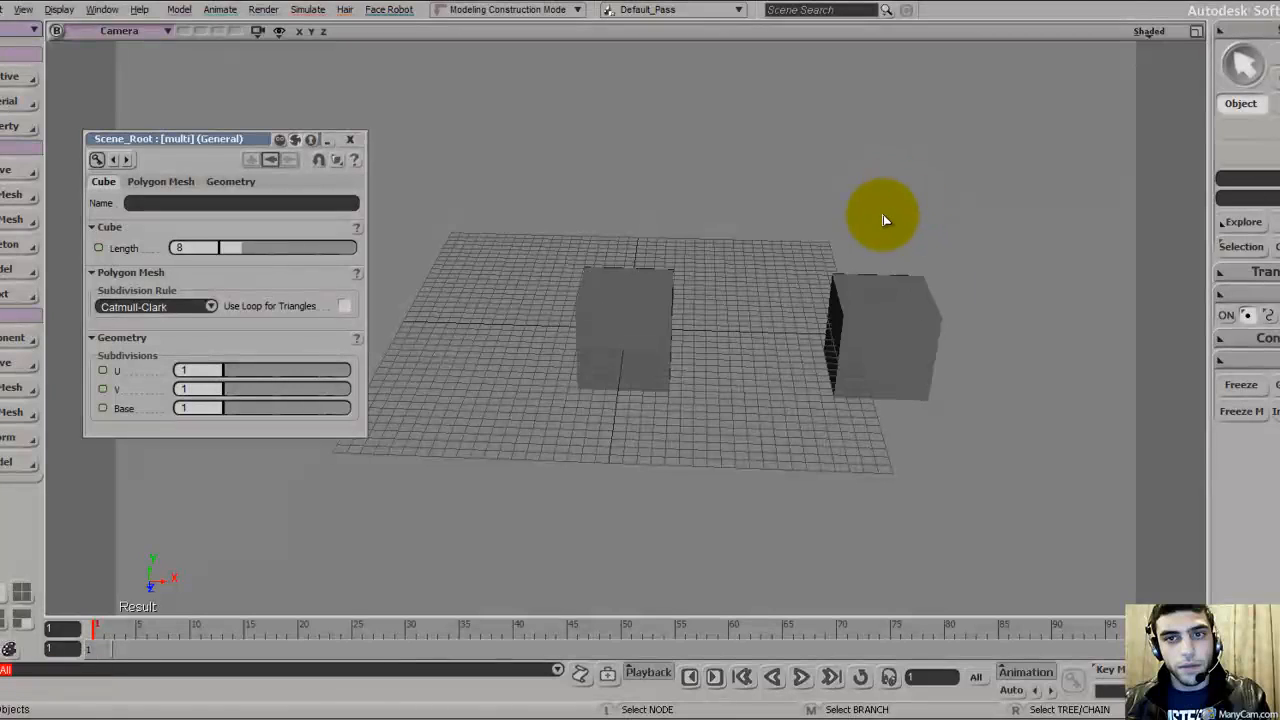
pyautogui.moveTo(786, 358)
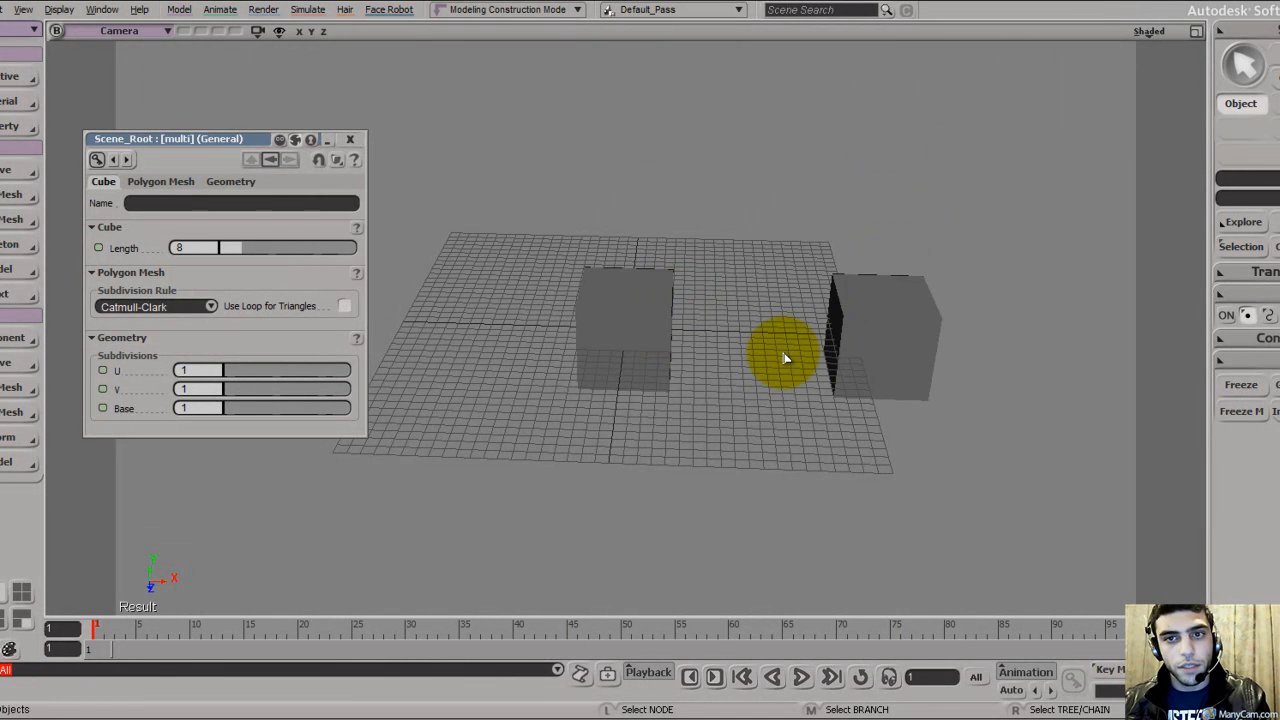
# Dolly the camera in to bring the new cube1 up close in the view.
pyautogui.moveTo(784, 358); pyautogui.dragTo(462, 570)
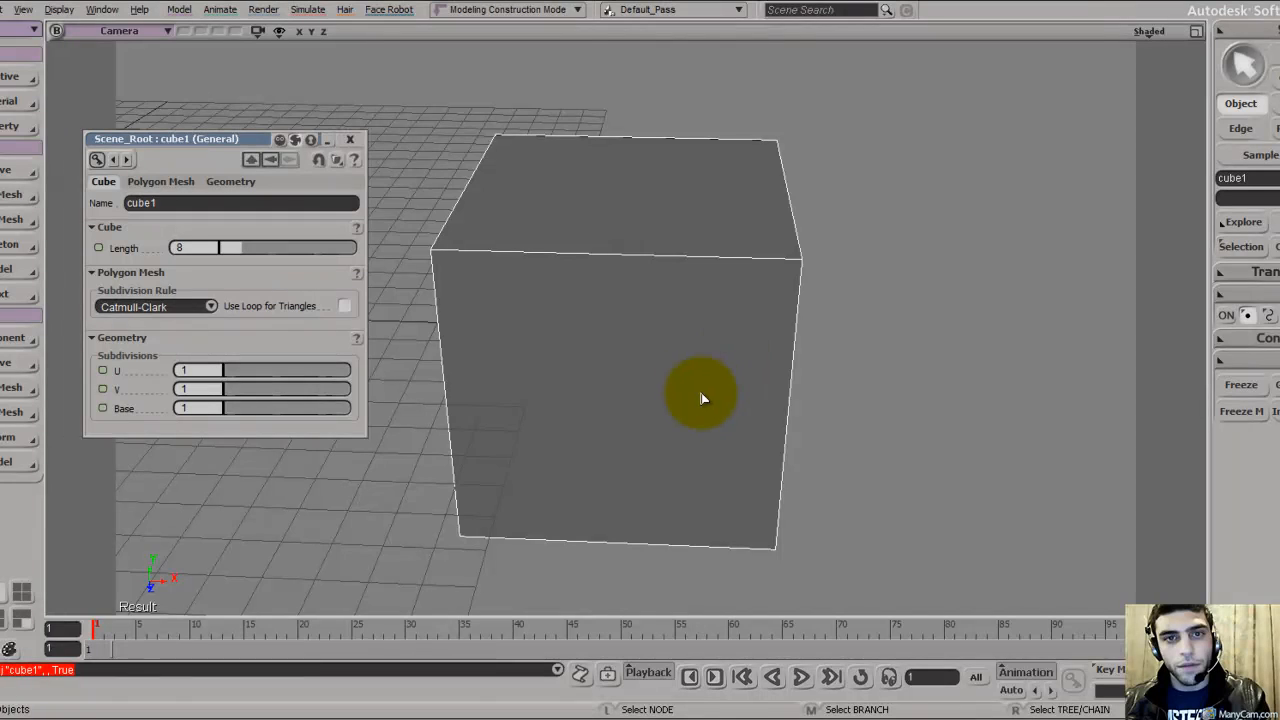
# Pull back and orbit the camera so both cubes, cube and cube1, sit apart in view.
pyautogui.moveTo(700, 398); pyautogui.dragTo(744, 356)
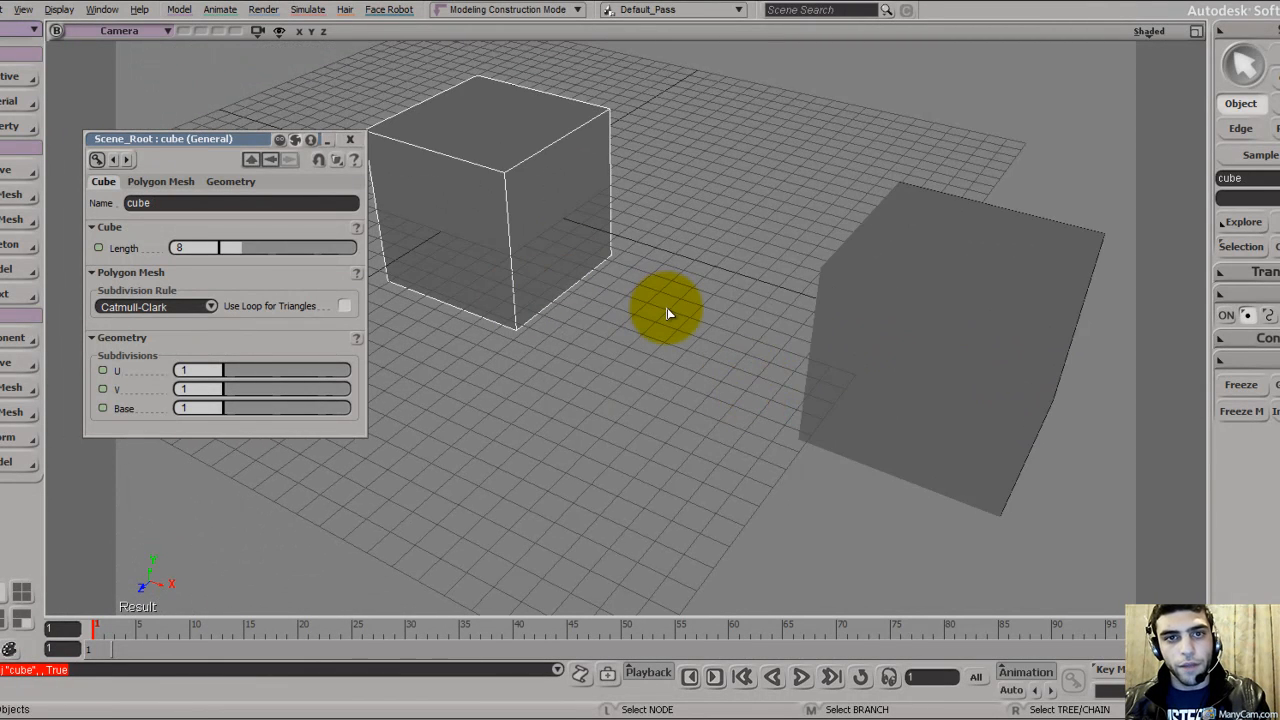
pyautogui.moveTo(670, 312); pyautogui.dragTo(708, 410)
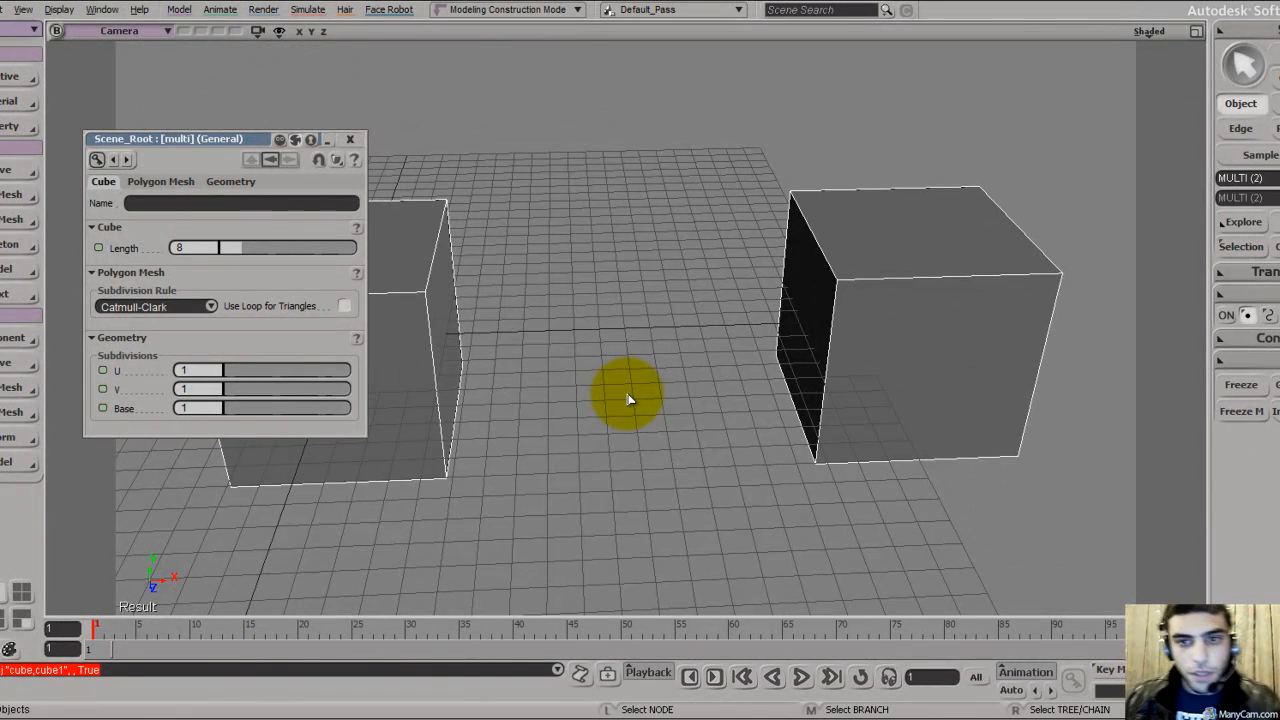
pyautogui.moveTo(632, 404)
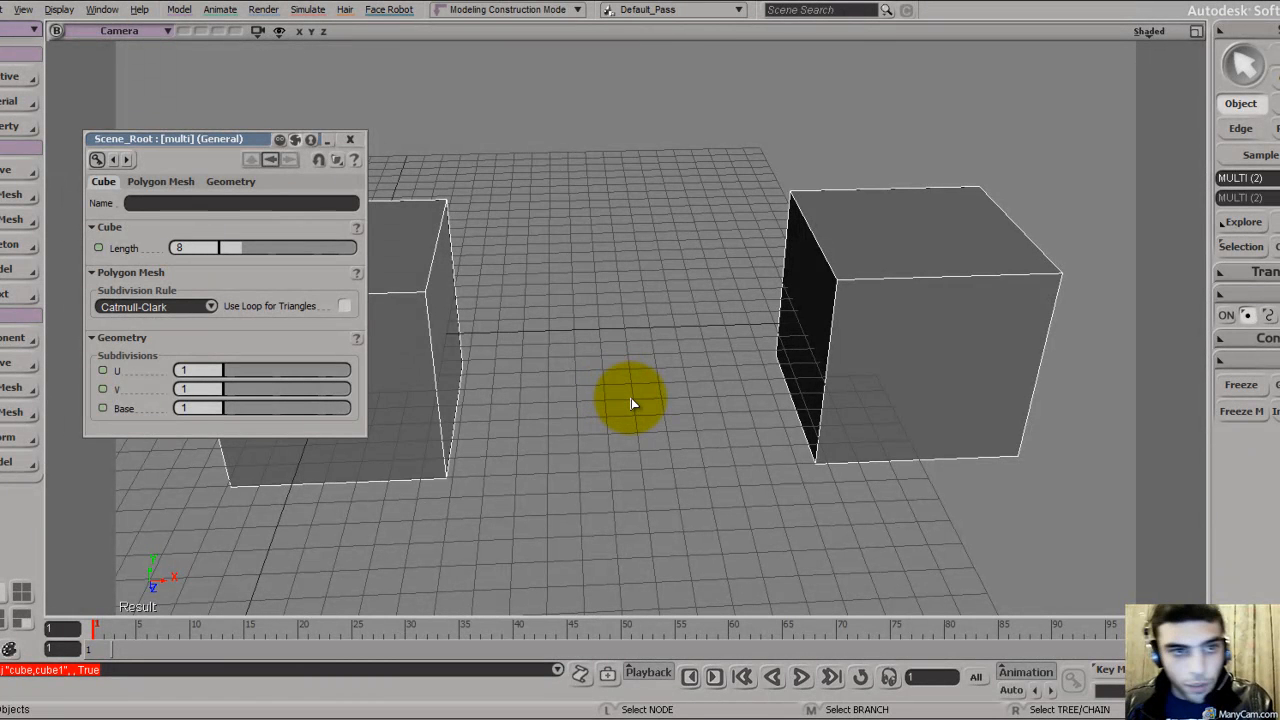